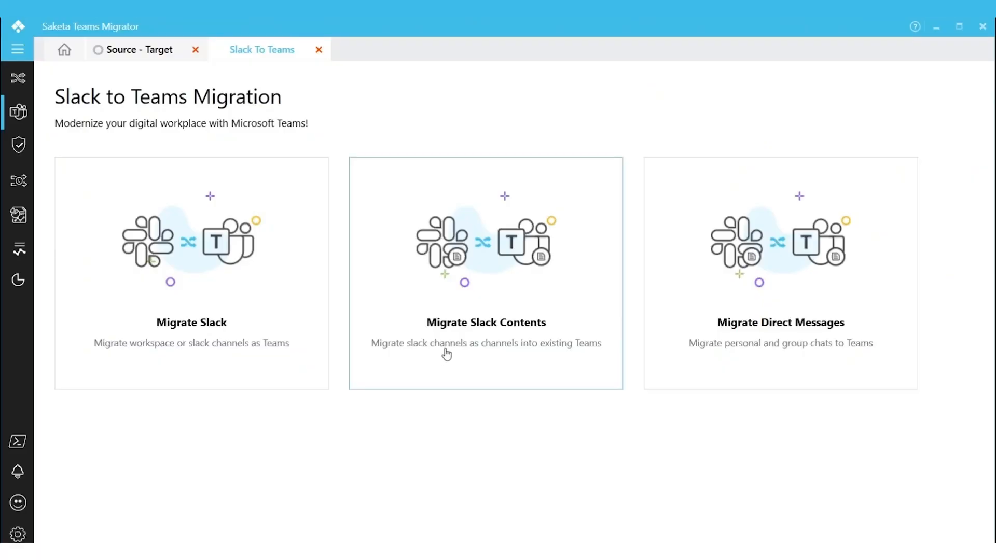
Step: Start a Slack contents migration using the existing Saketa Migrator workspace connection
left_click(485, 322)
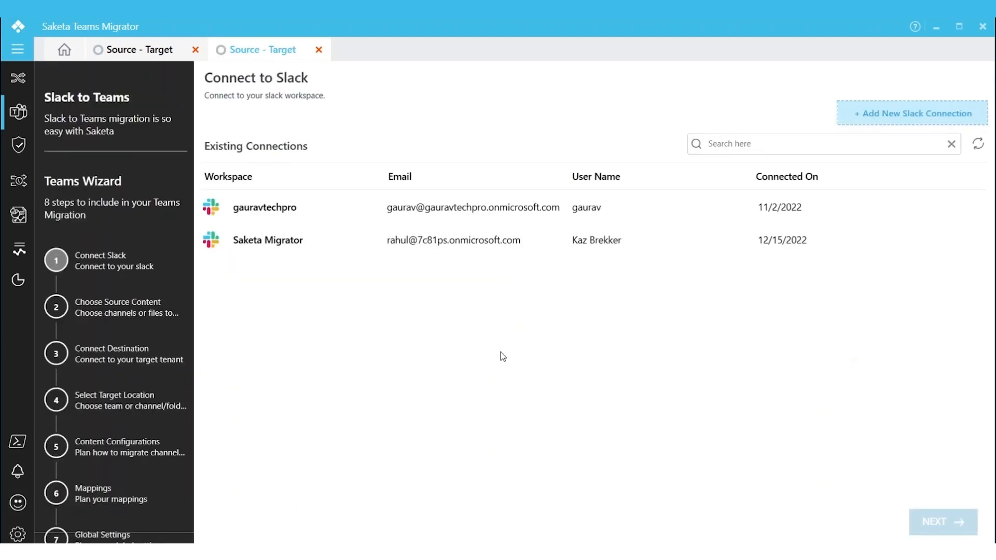
mouse_move(810, 216)
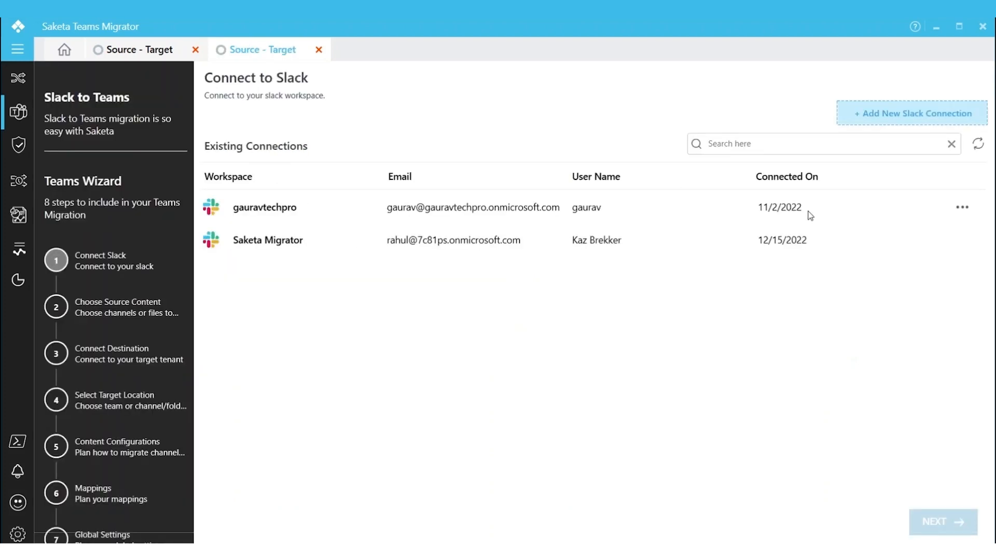
mouse_move(549, 222)
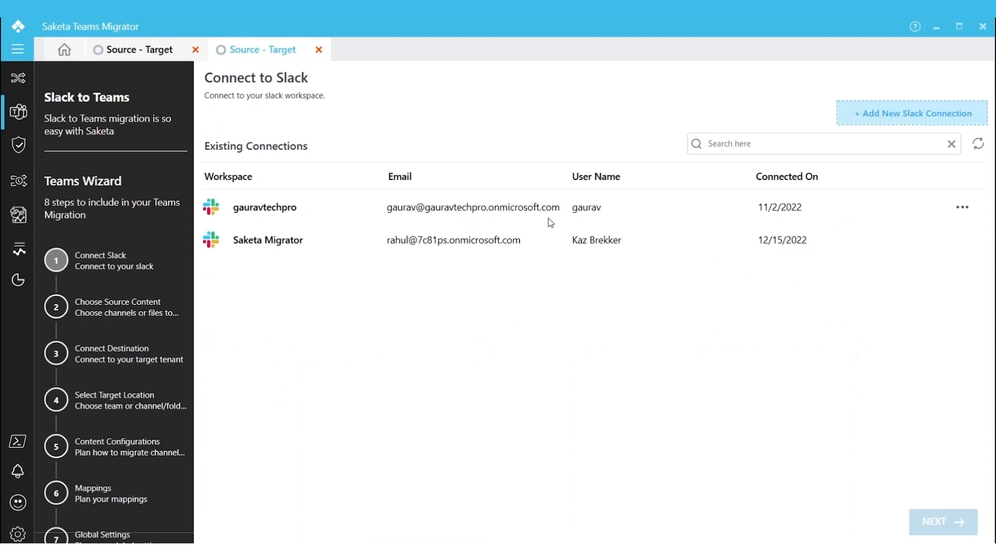
mouse_move(868, 119)
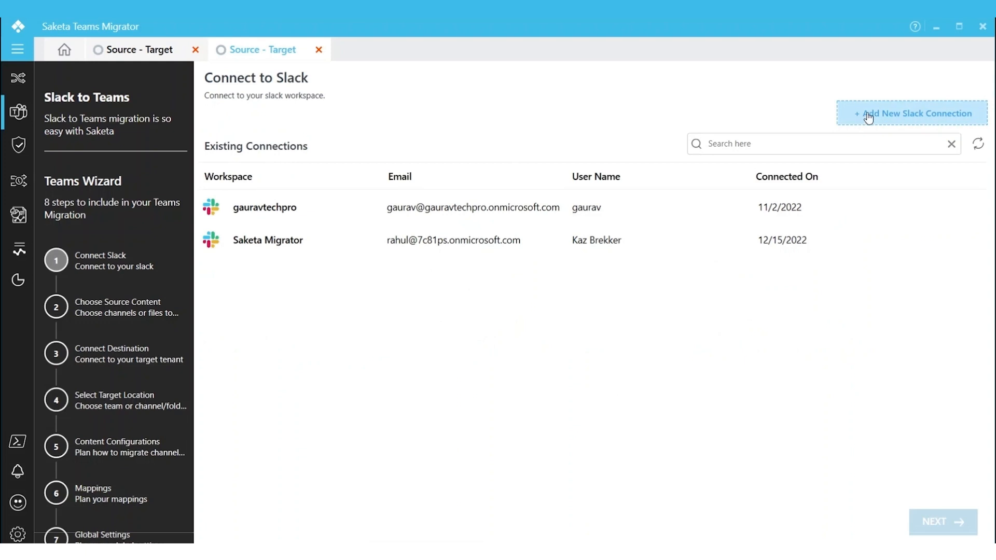
left_click(444, 240)
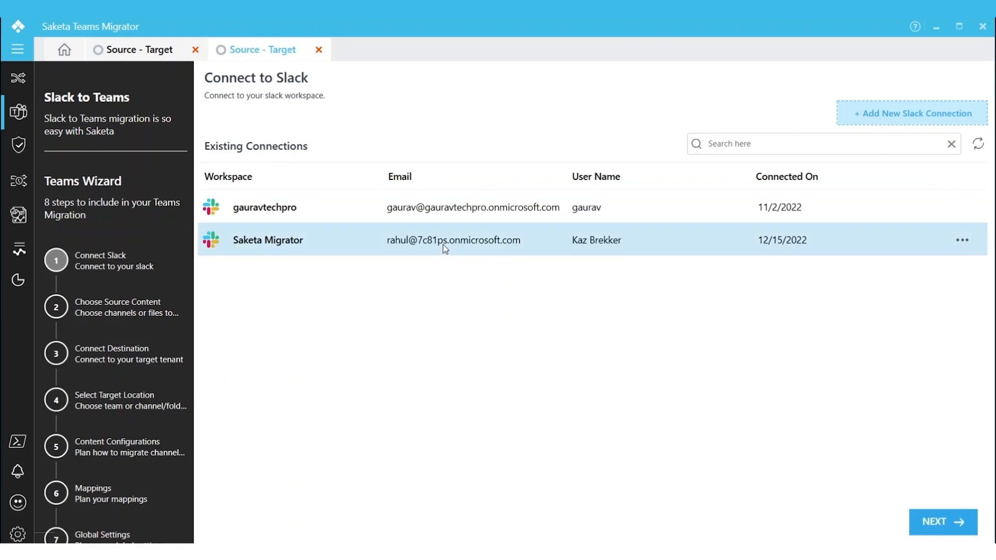
left_click(941, 522)
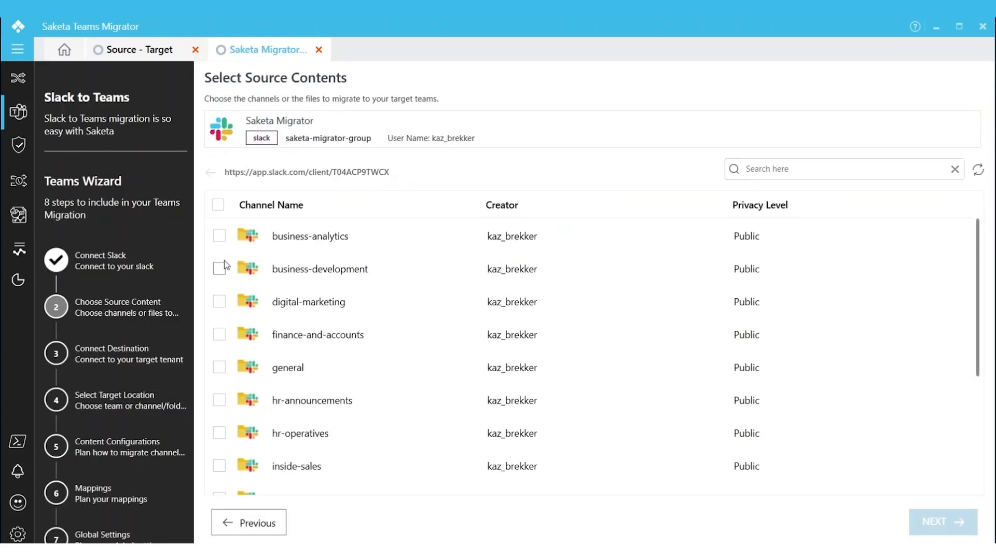
Step: Select the business-analytics, business-development and digital-marketing Slack channels
left_click(219, 236)
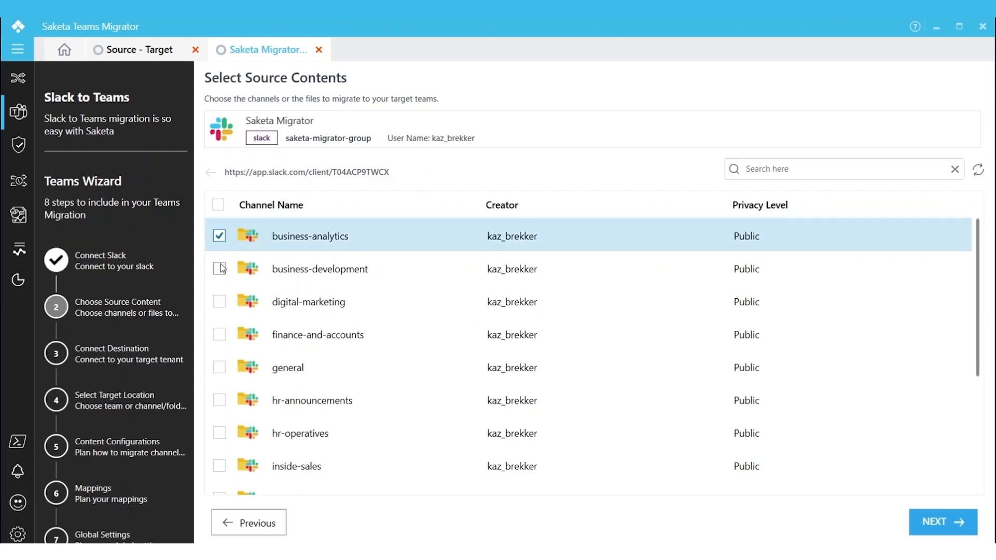
left_click(219, 269)
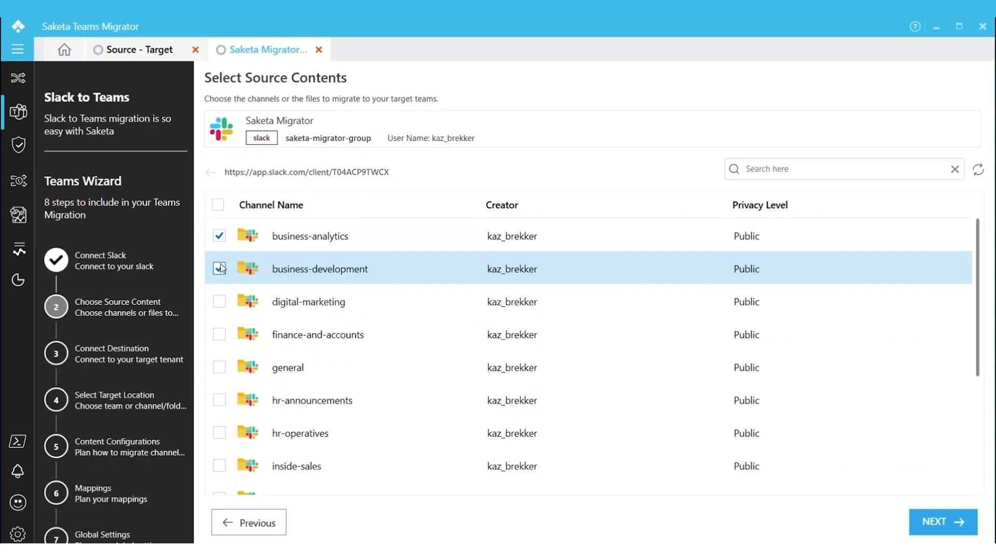
left_click(218, 269)
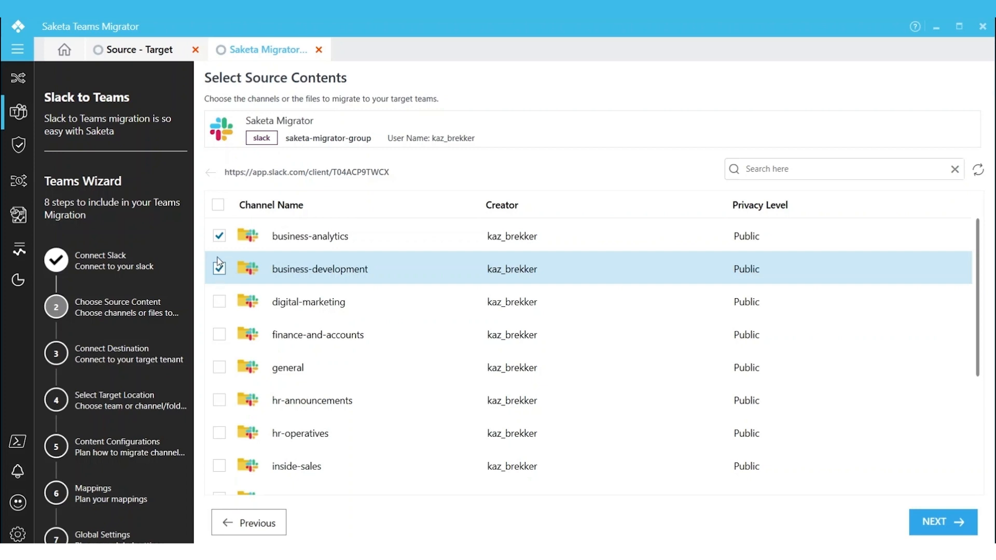
left_click(218, 269)
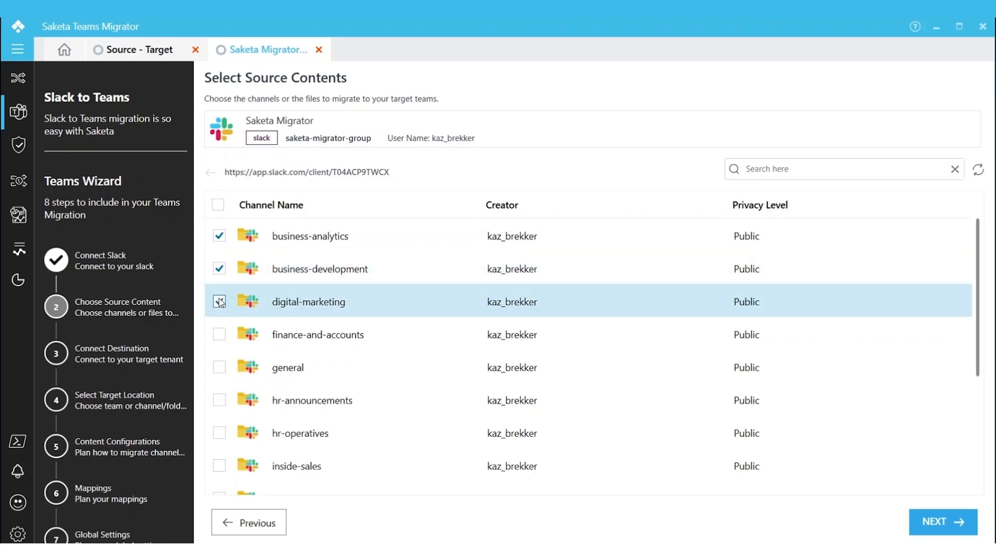
left_click(219, 302)
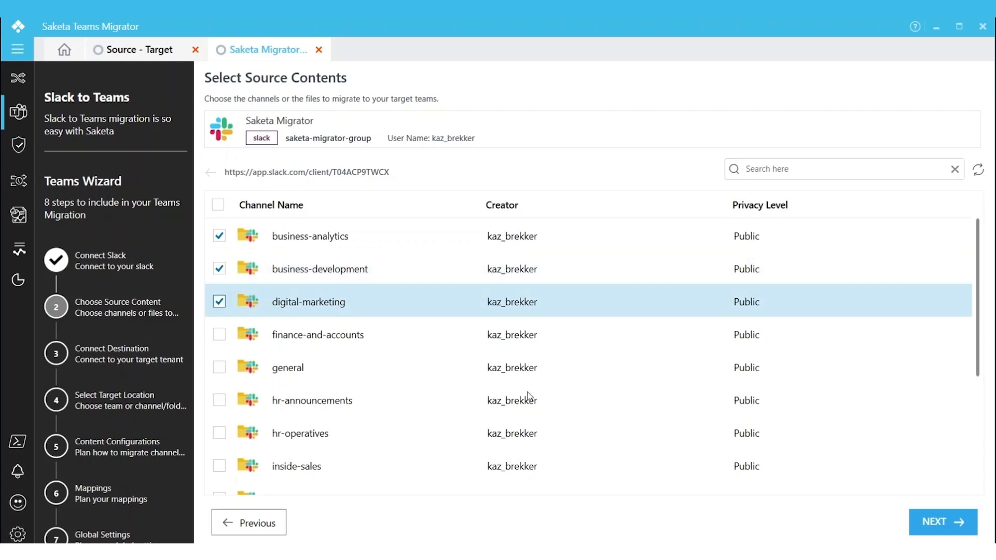
mouse_move(802, 489)
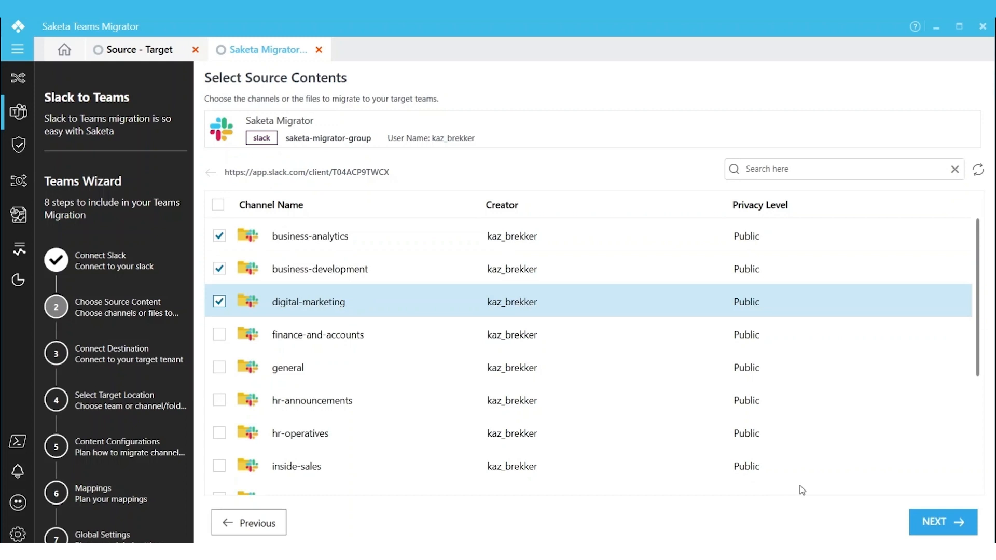
mouse_move(826, 499)
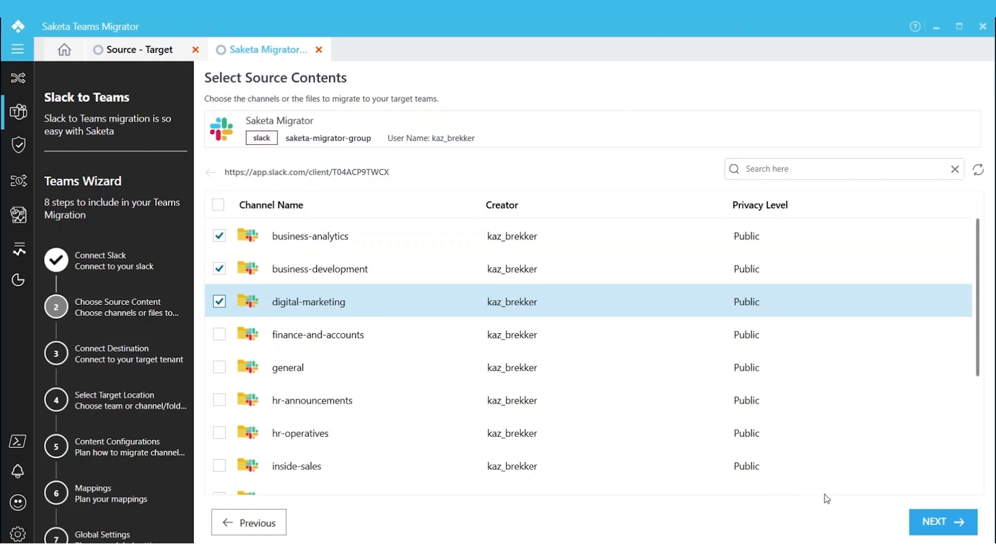
mouse_move(854, 473)
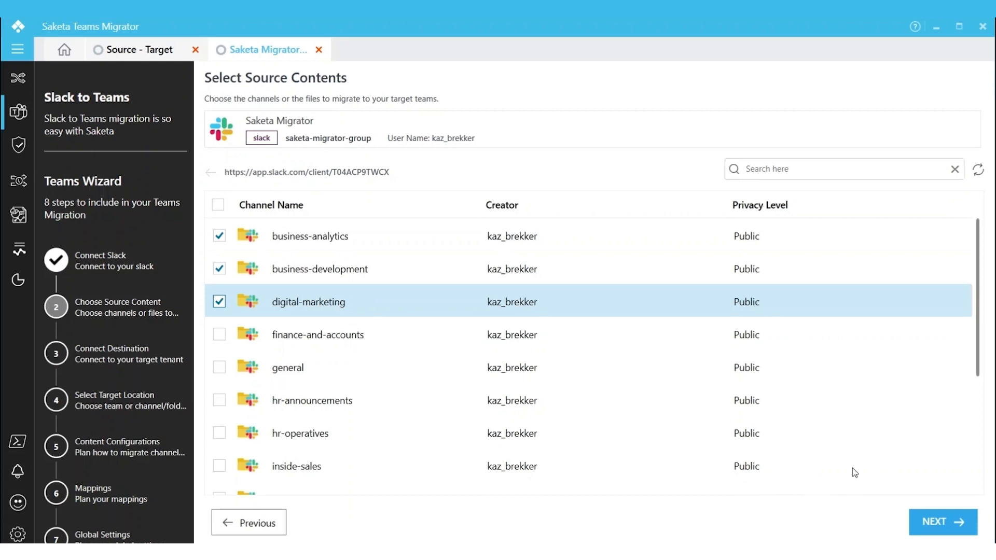
Step: Connect the first listed Office 365 tenant, gauravtechpro, as the destination
left_click(942, 522)
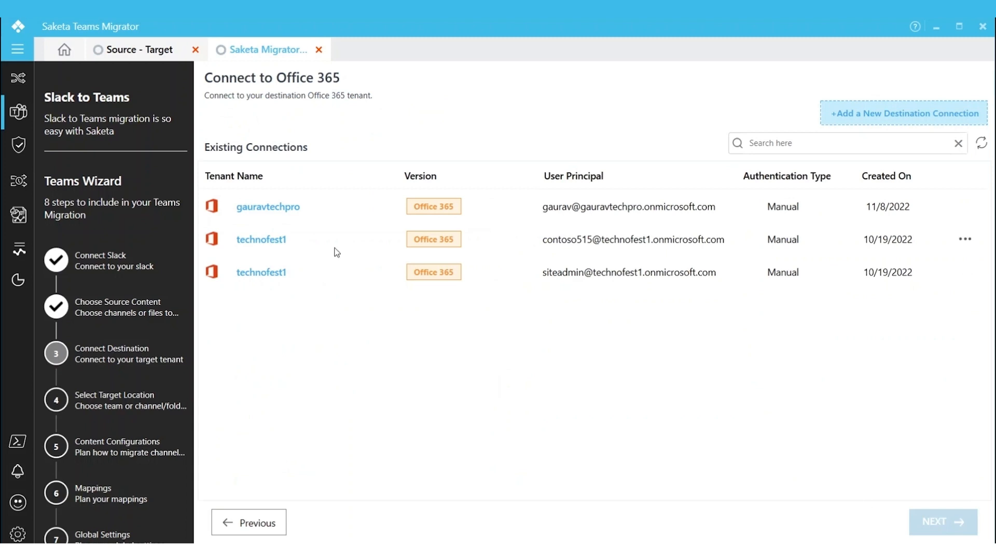
left_click(267, 206)
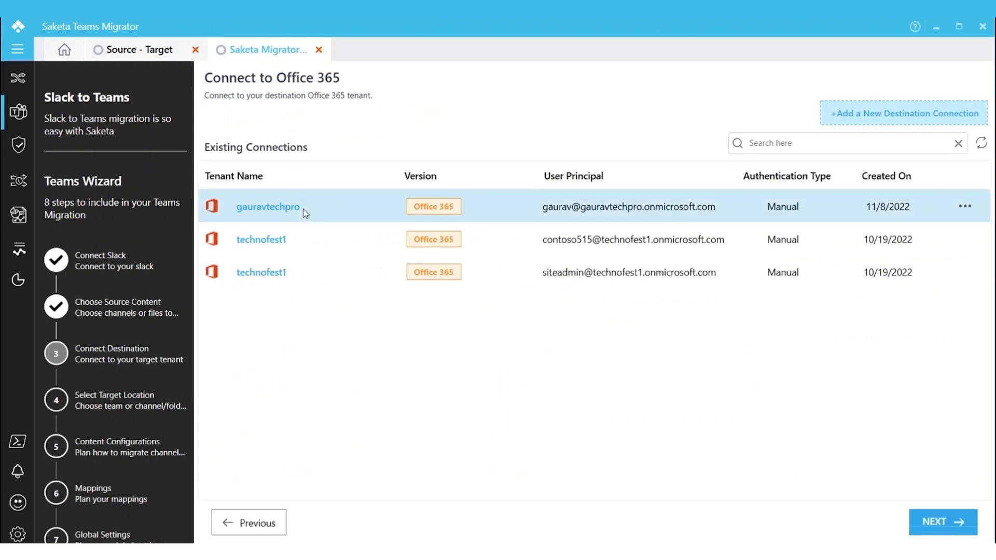
mouse_move(942, 523)
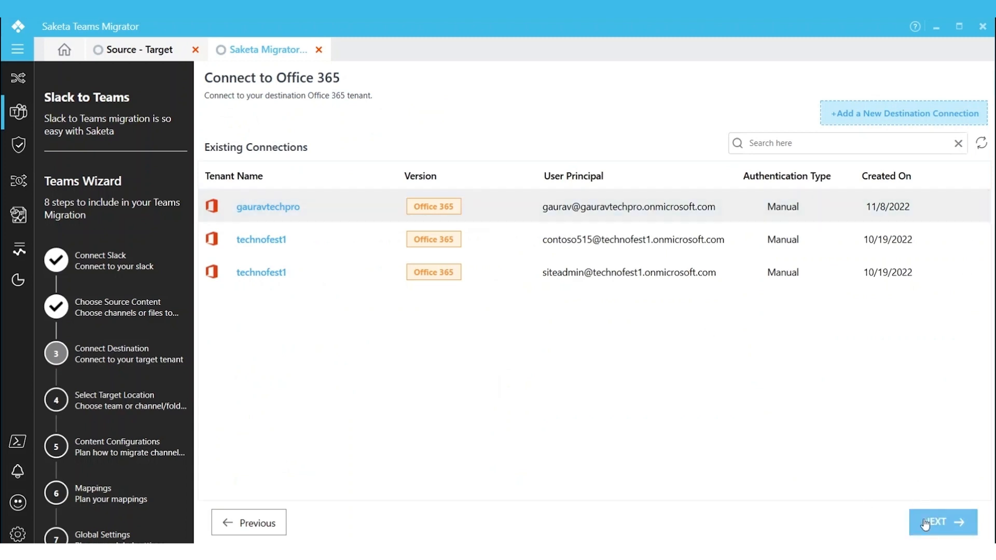
left_click(942, 522)
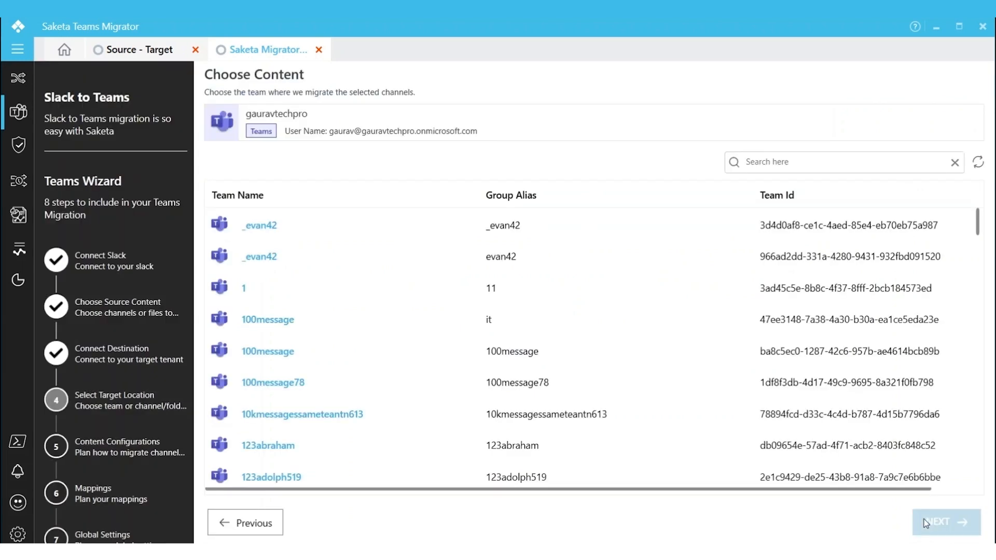
mouse_move(659, 509)
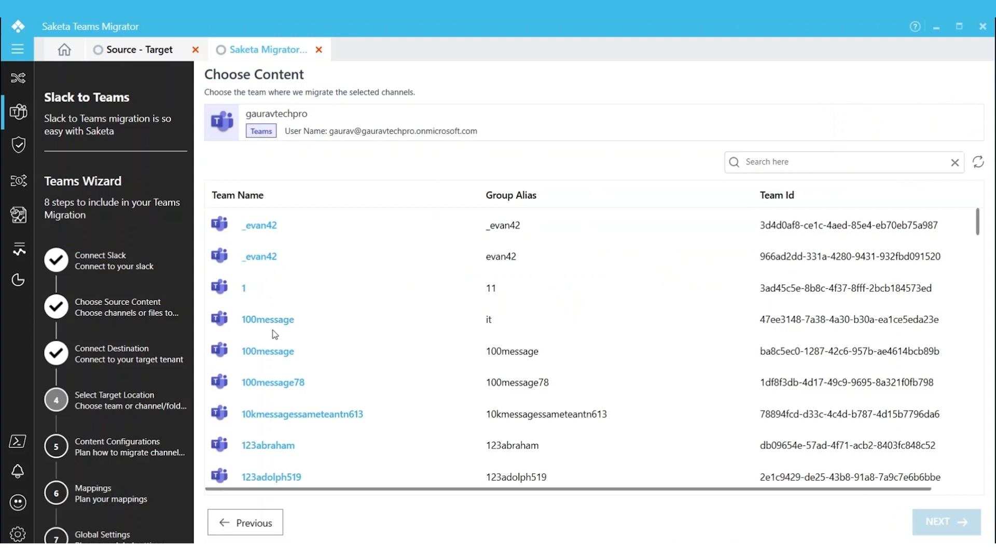
Step: Pick the 100message team as destination and show the channel copy options
left_click(266, 320)
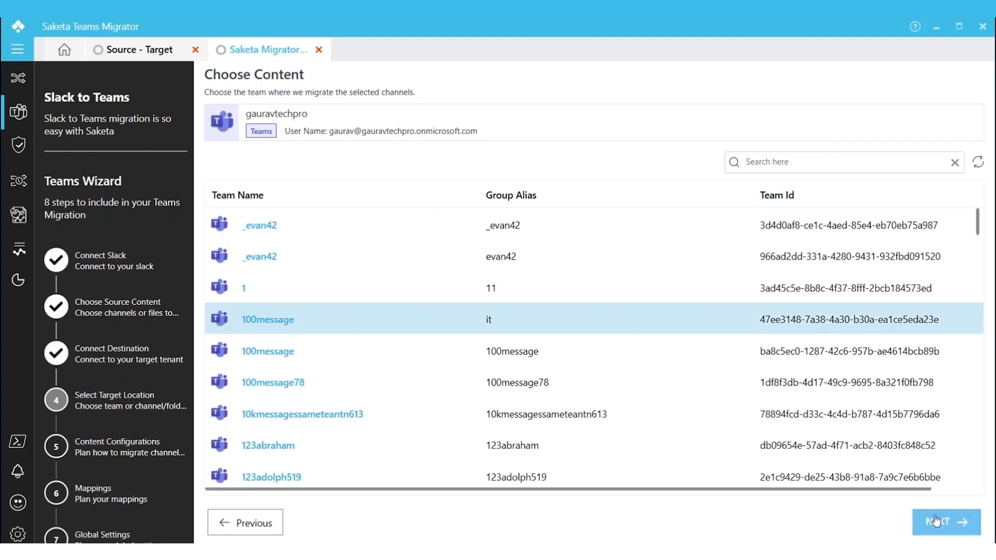
left_click(945, 522)
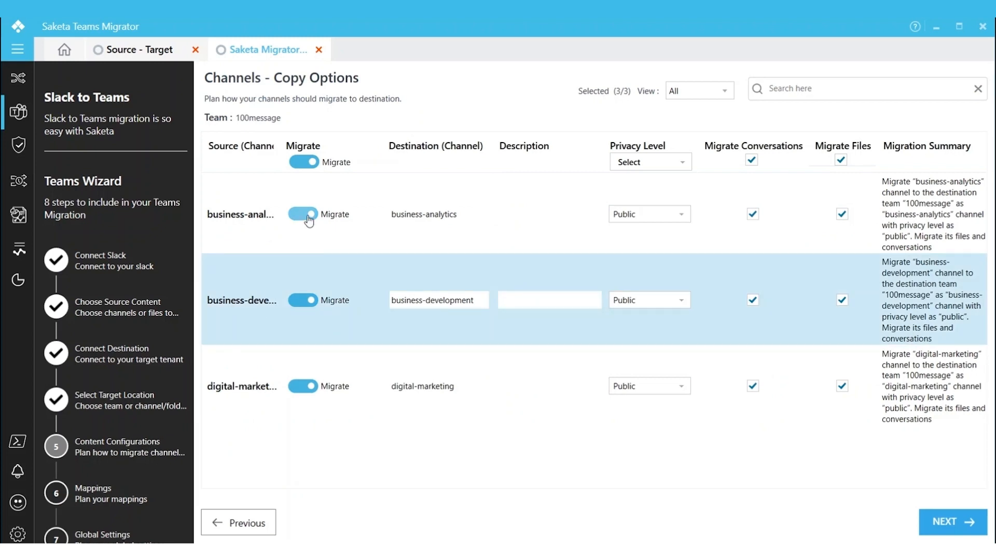
left_click(304, 161)
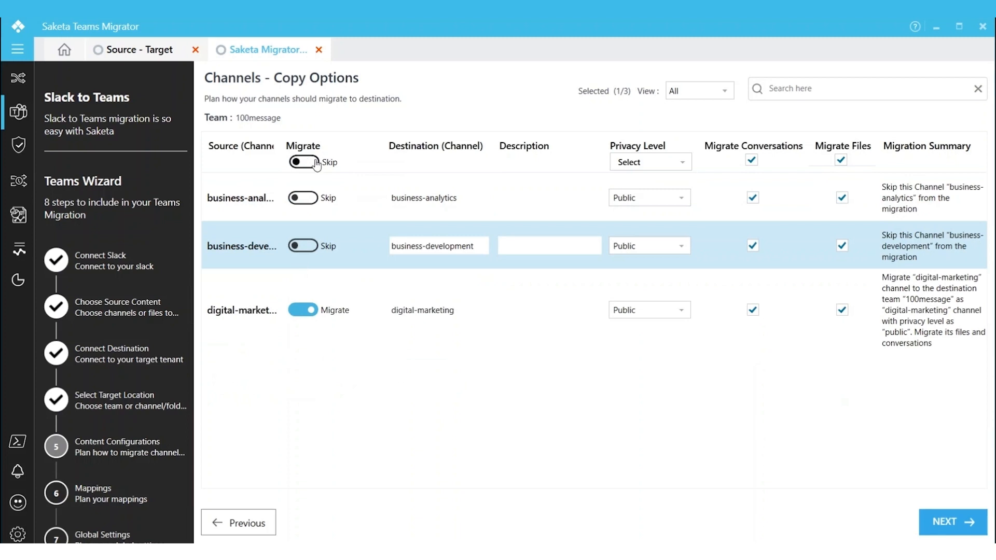
left_click(303, 162)
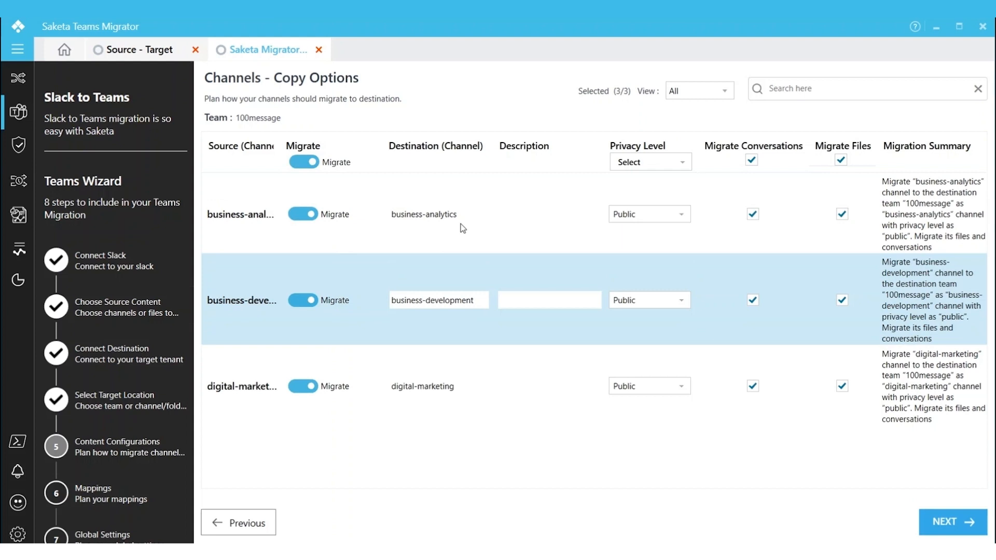
left_click(438, 214)
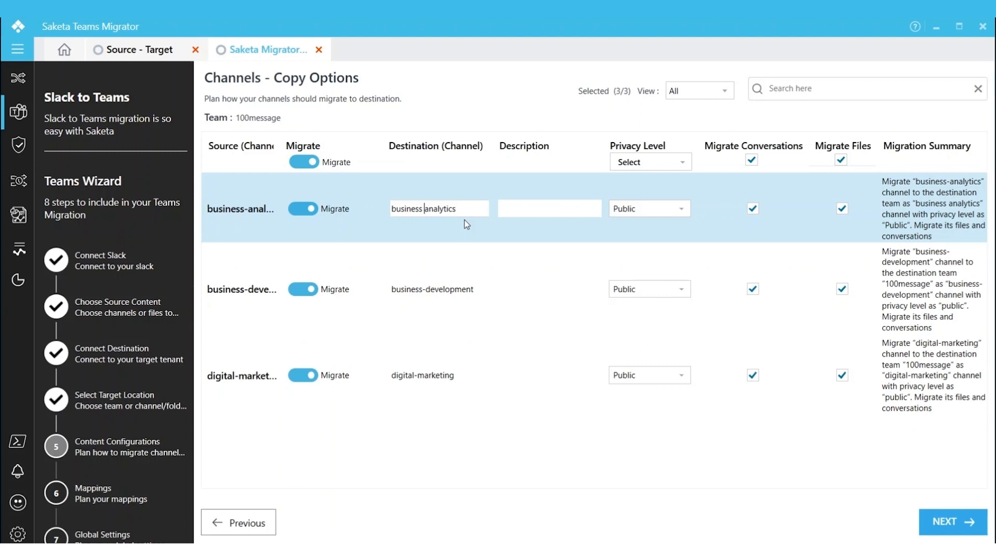
Step: Remove the hyphens from the business-analytics and business-development destination channel names
left_click(438, 283)
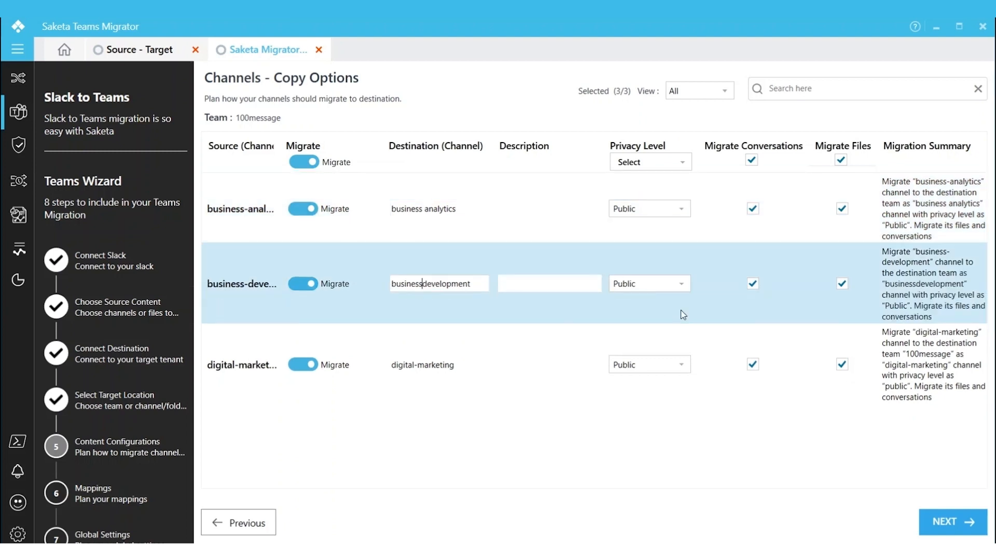
left_click(439, 364)
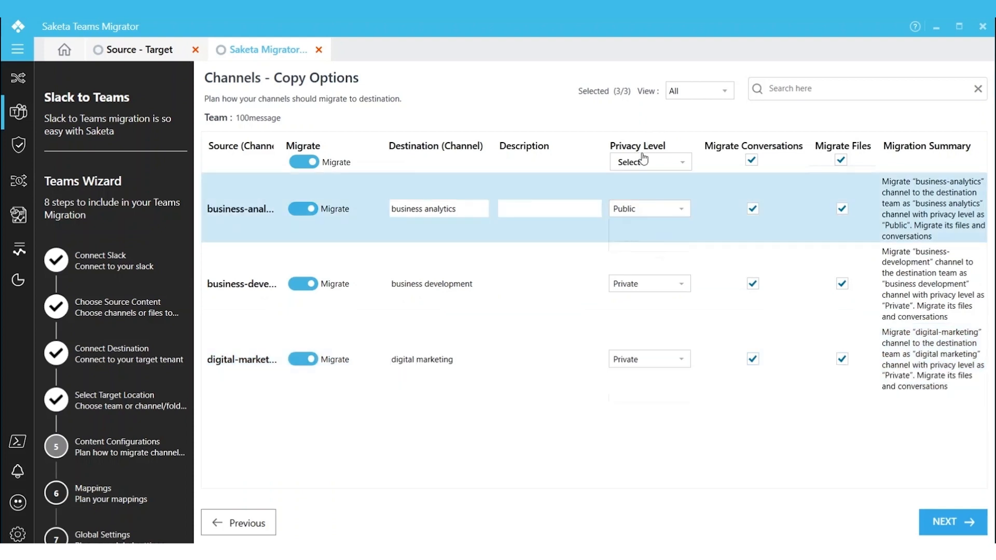
Step: Set business-analytics privacy to Private and business-development to Public
left_click(648, 208)
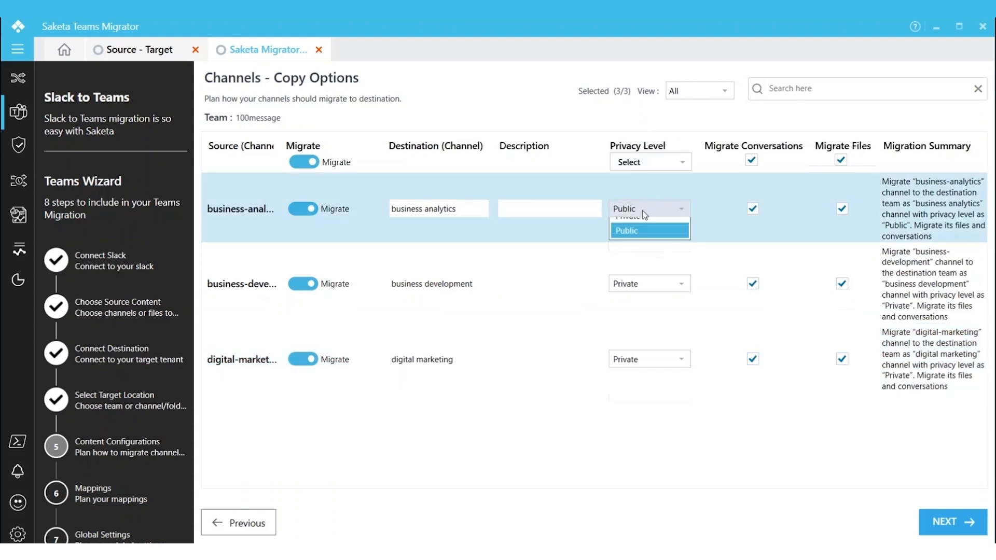
mouse_move(643, 227)
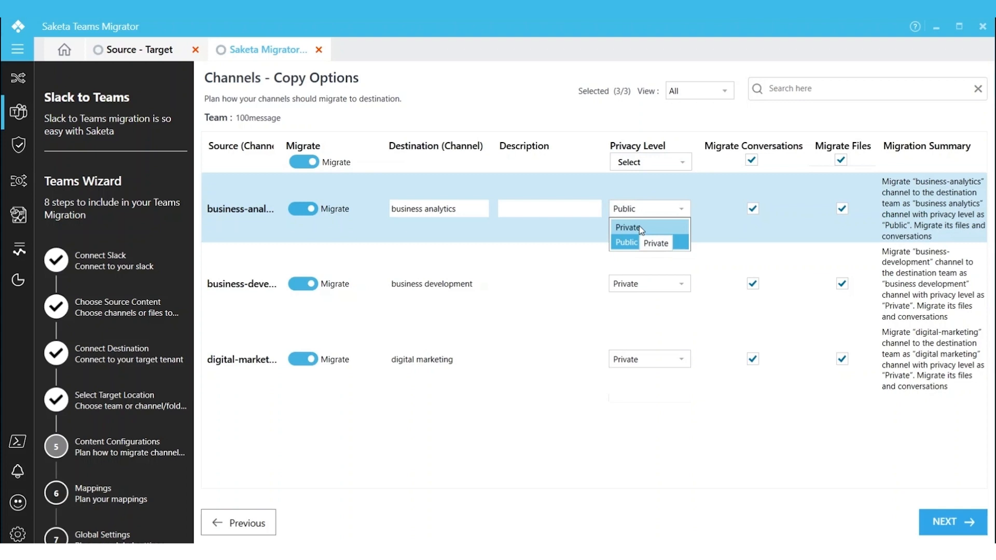
left_click(628, 228)
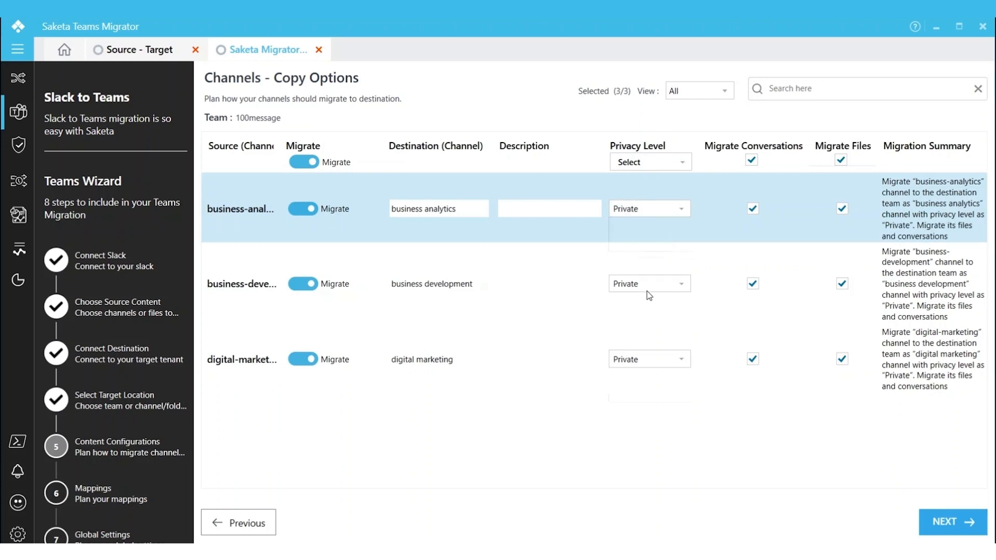
left_click(649, 283)
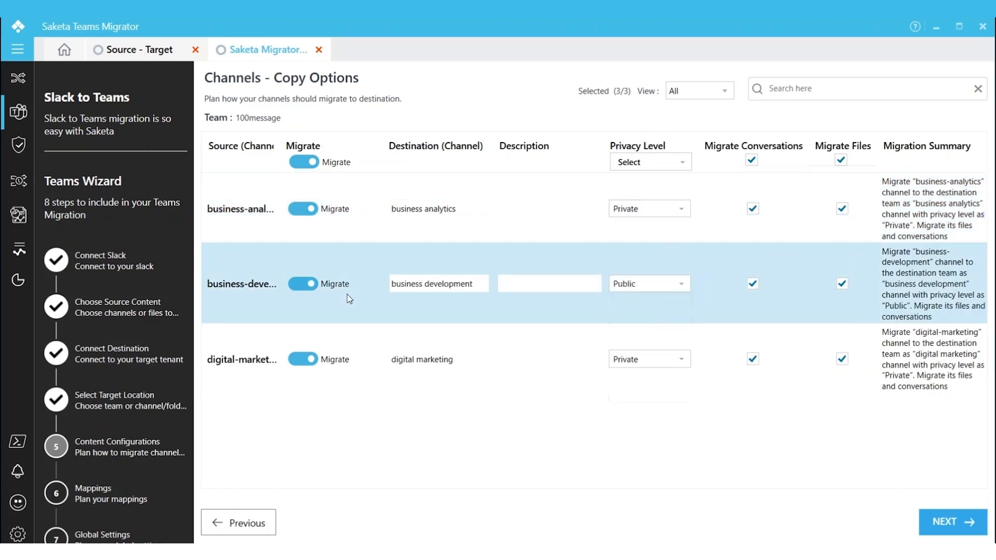
mouse_move(182, 333)
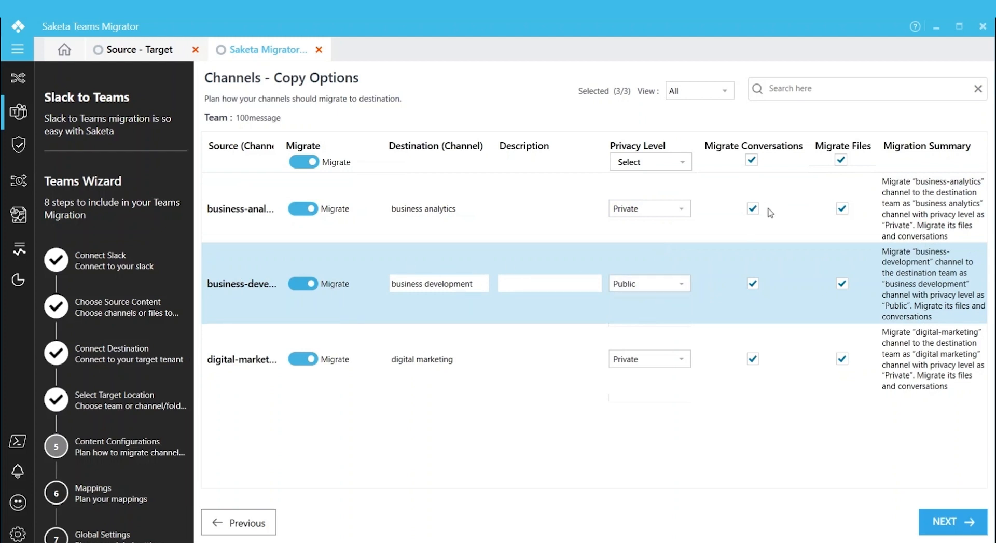
Step: Toggle Migrate Conversations off and on for business-analytics, then continue to Mappings
left_click(751, 209)
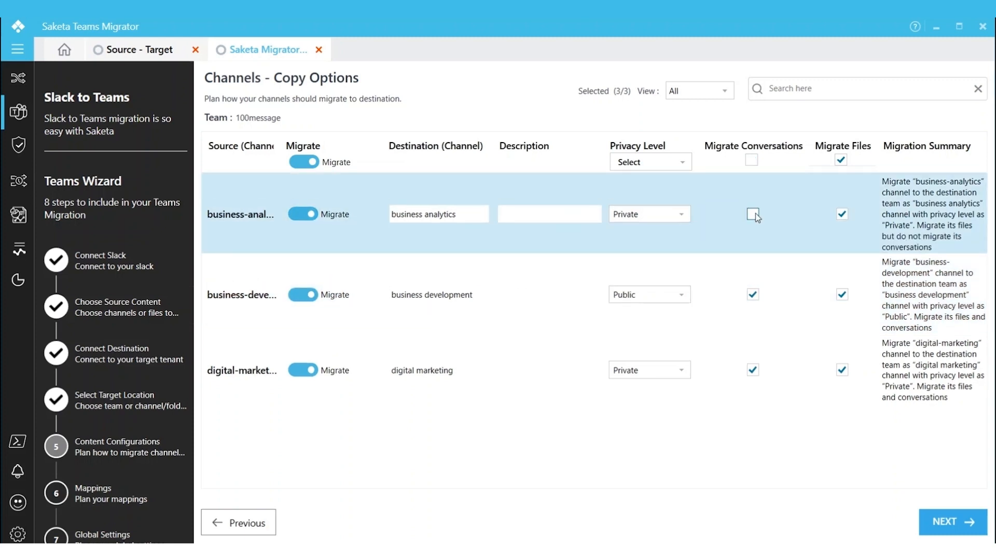
left_click(752, 214)
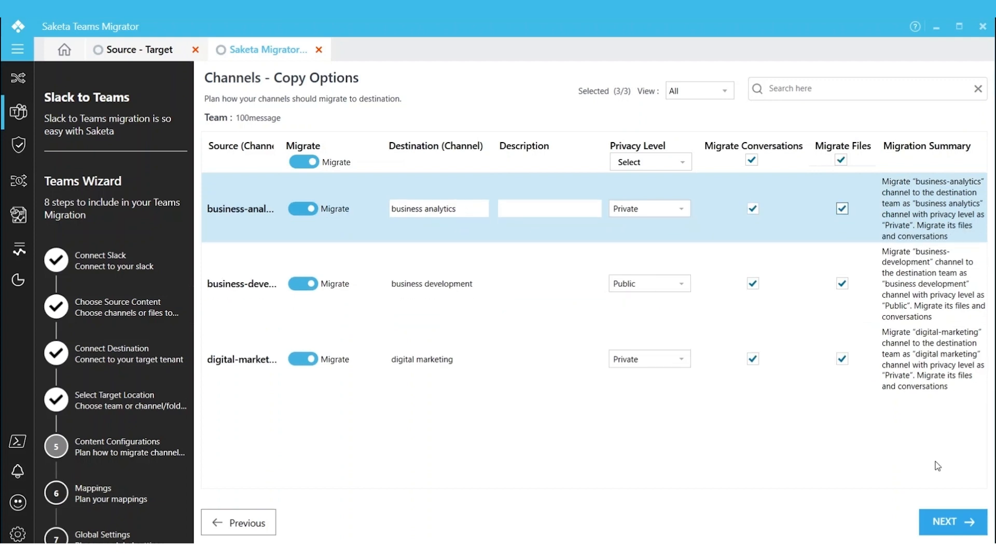
left_click(951, 523)
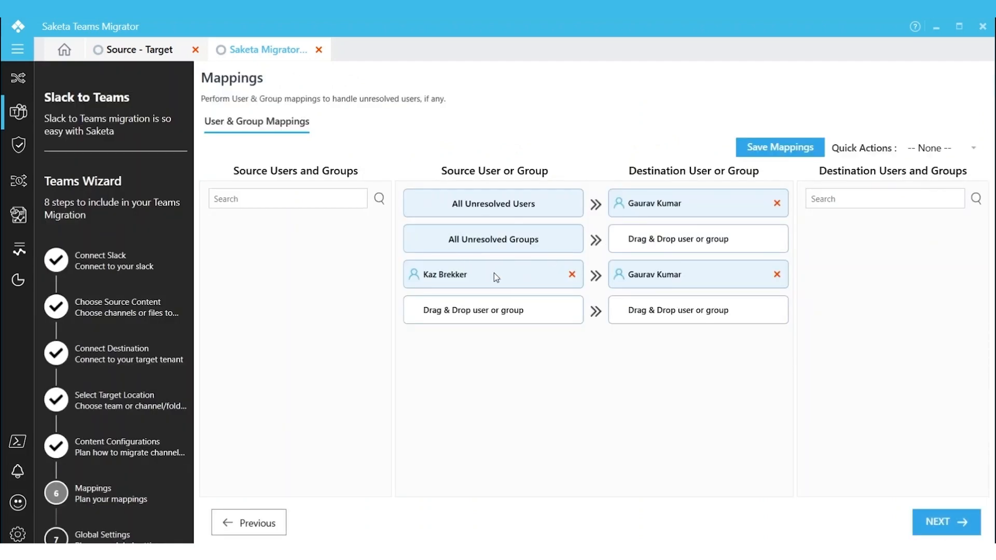
mouse_move(498, 222)
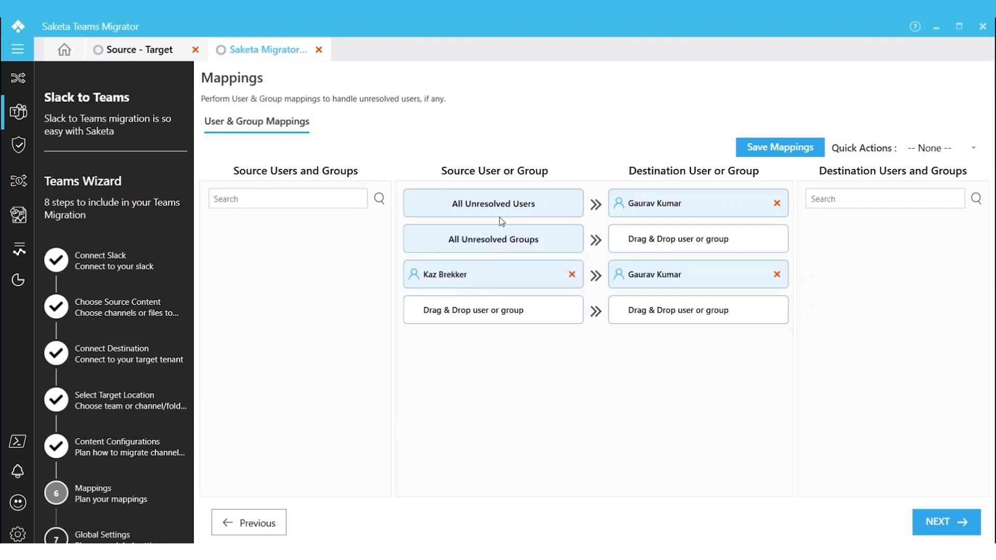
mouse_move(945, 522)
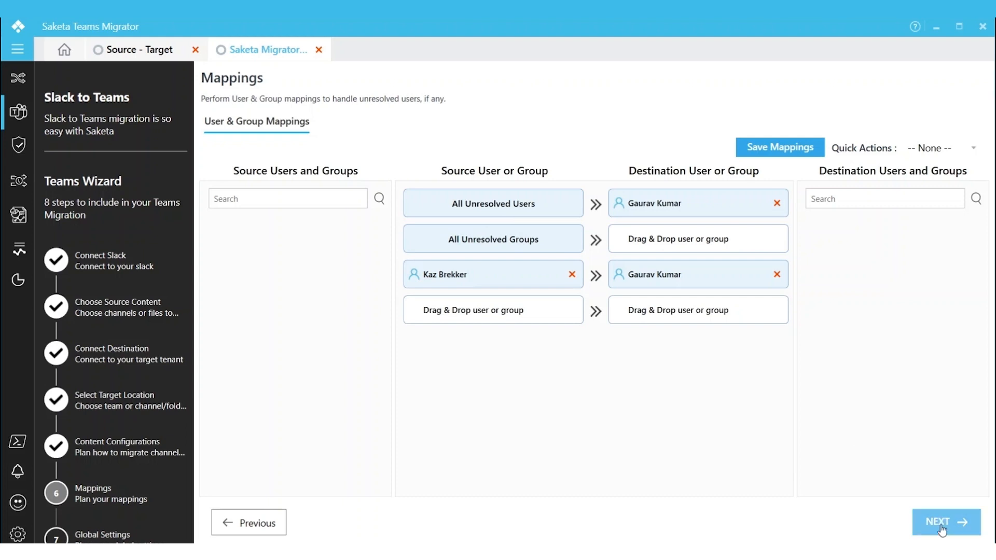
Step: Accept the existing user and group mappings unchanged
left_click(946, 525)
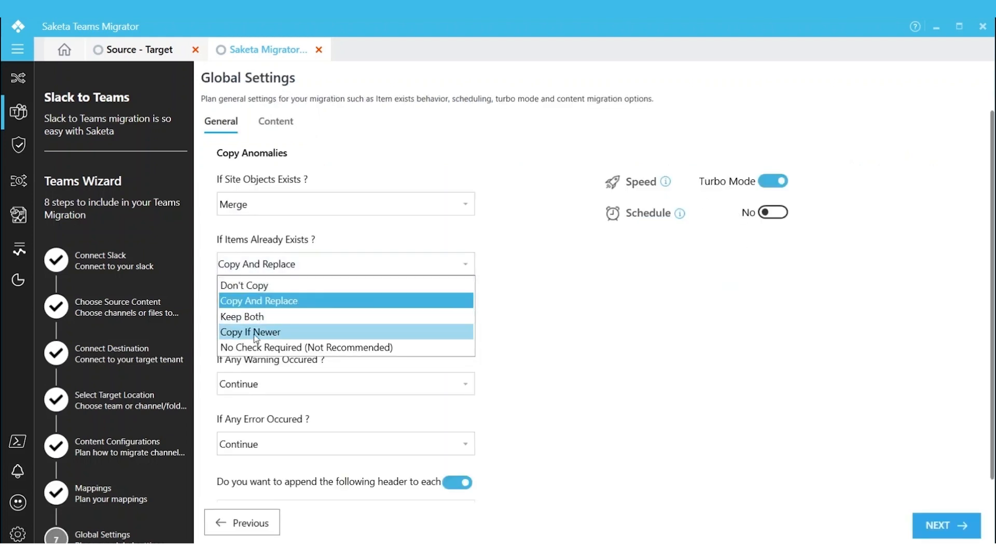
Step: Set 'If Items Already Exists?' to Copy If Newer and view the Content settings
left_click(250, 332)
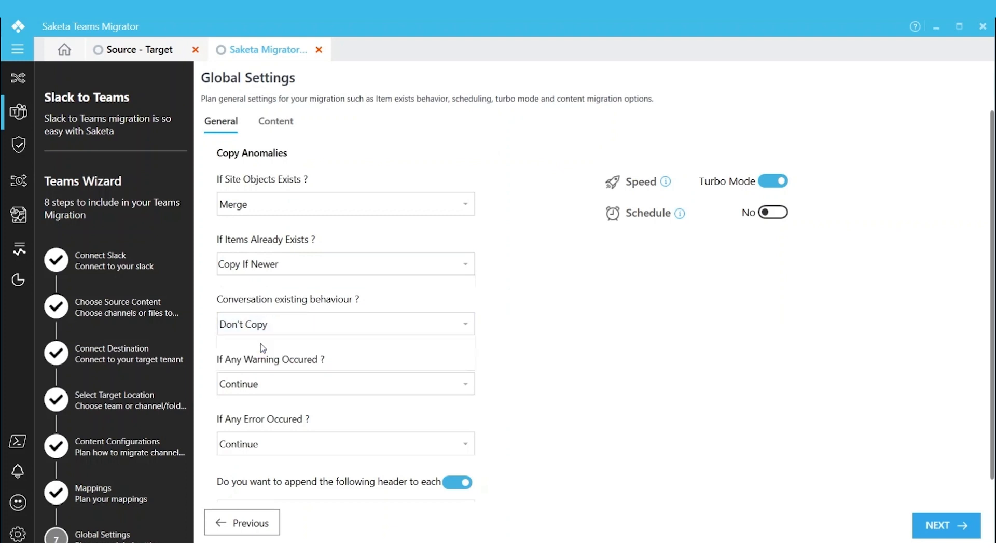
mouse_move(635, 221)
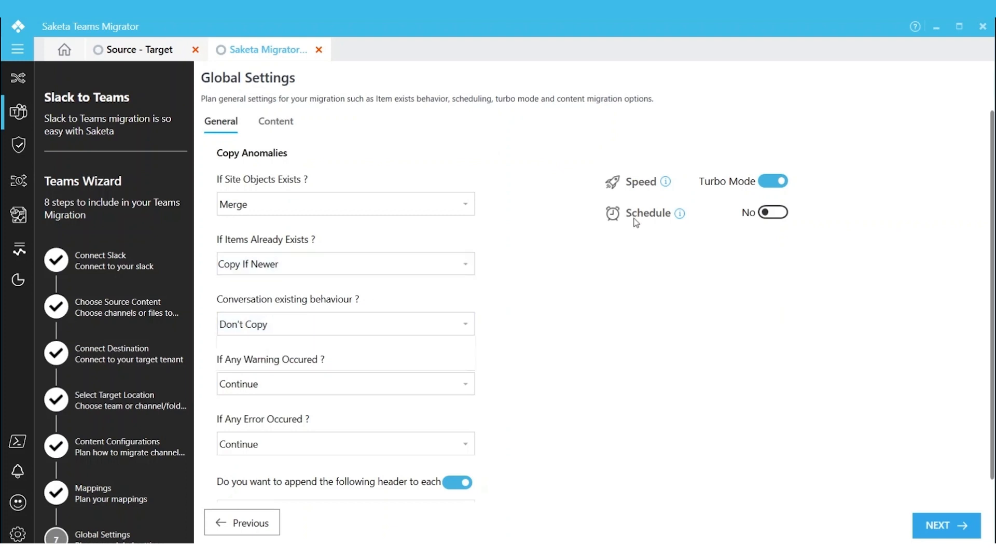
mouse_move(481, 293)
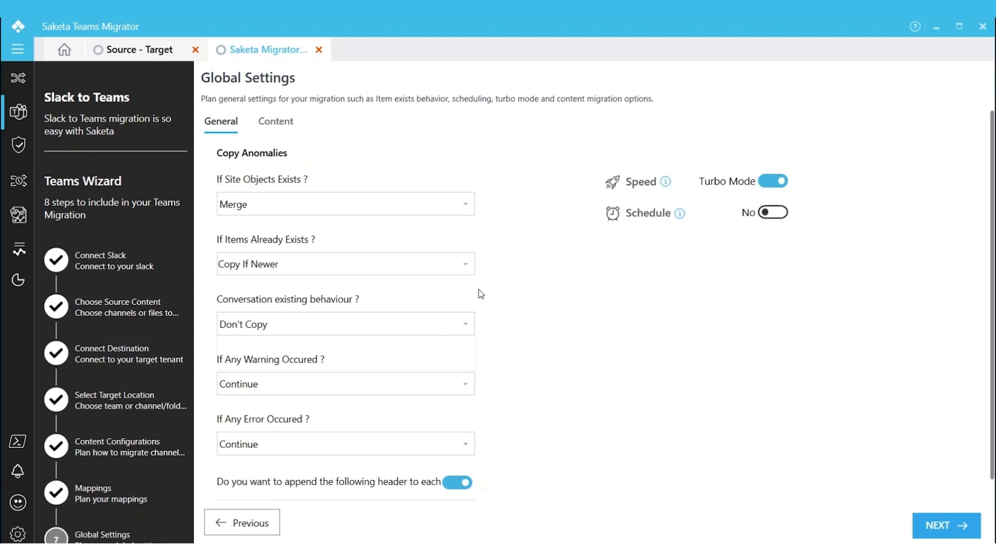
mouse_move(514, 298)
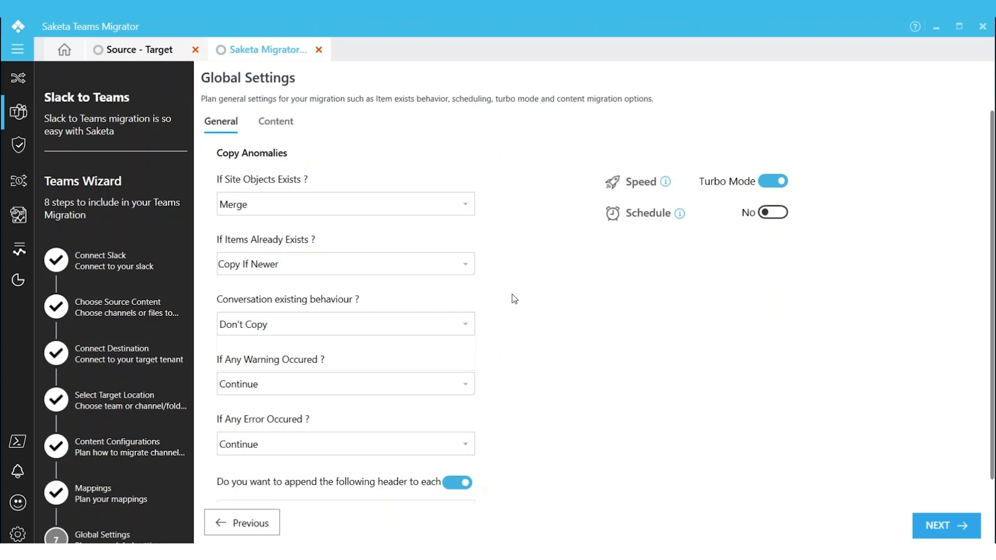
left_click(275, 121)
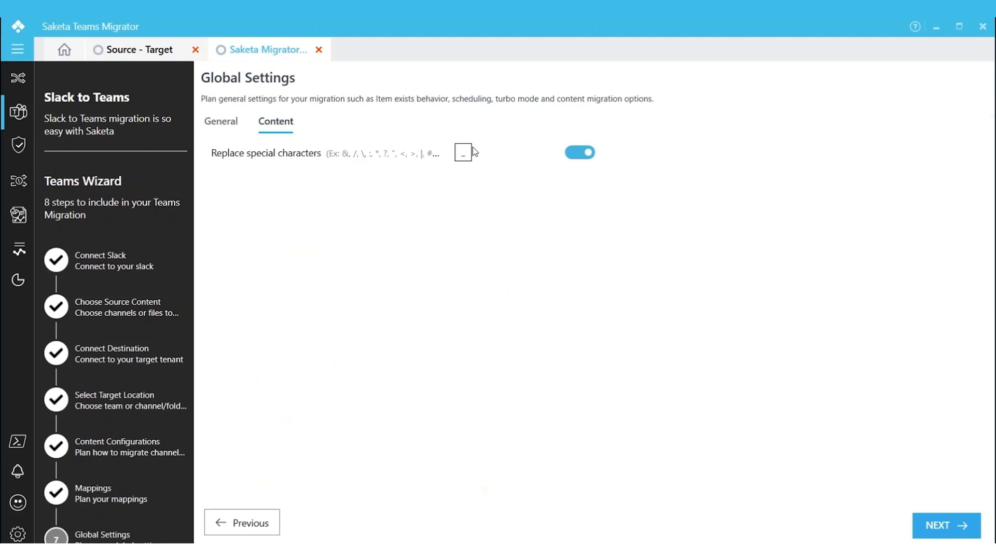
mouse_move(477, 159)
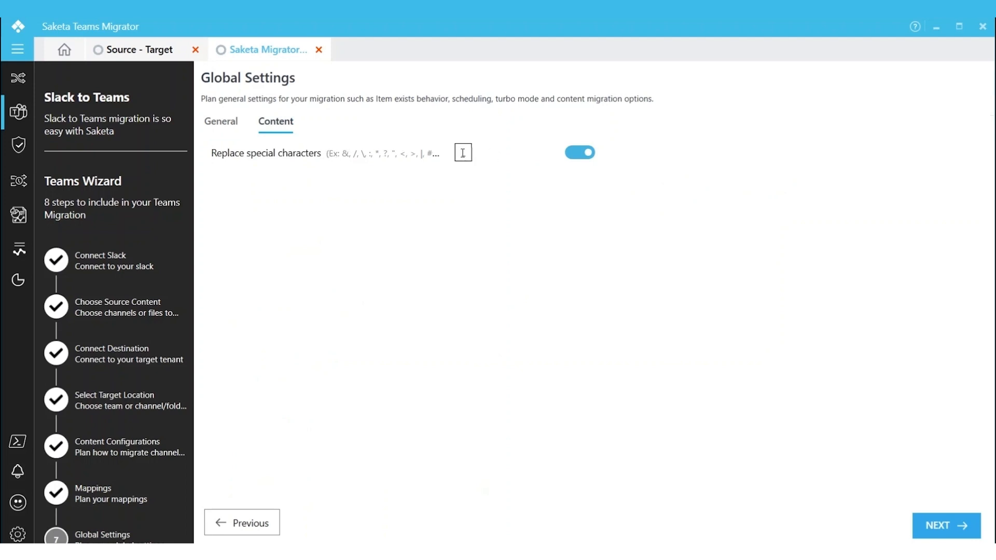
mouse_move(945, 526)
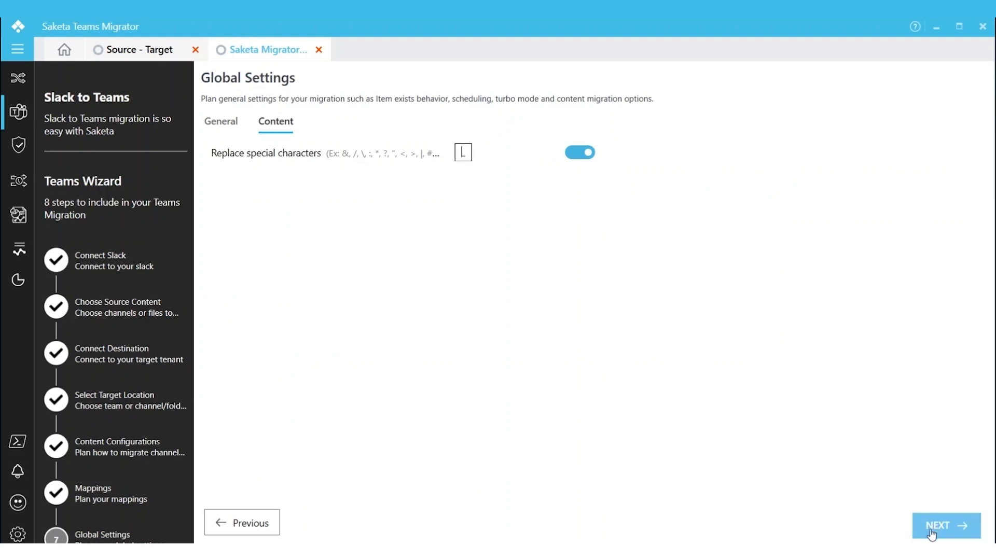
Step: Move from the Content settings to the Review summary of three channel migrations
left_click(945, 525)
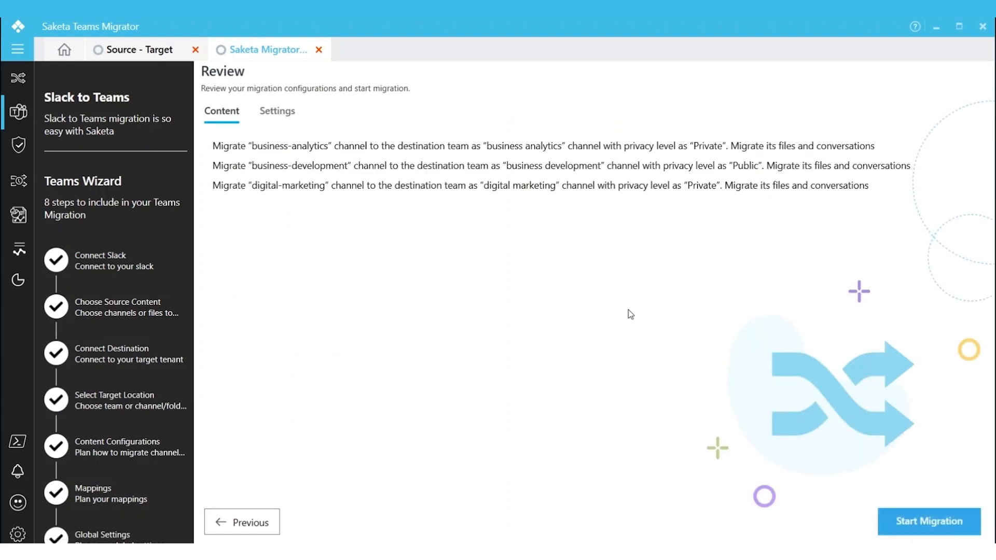
mouse_move(429, 198)
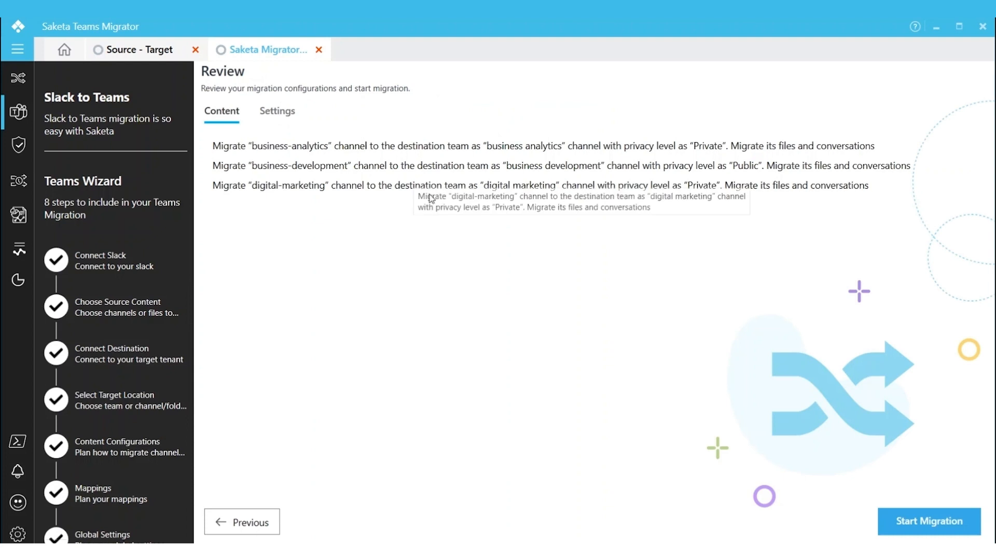
Step: Run the migration and open the Session 69 migration report
left_click(929, 520)
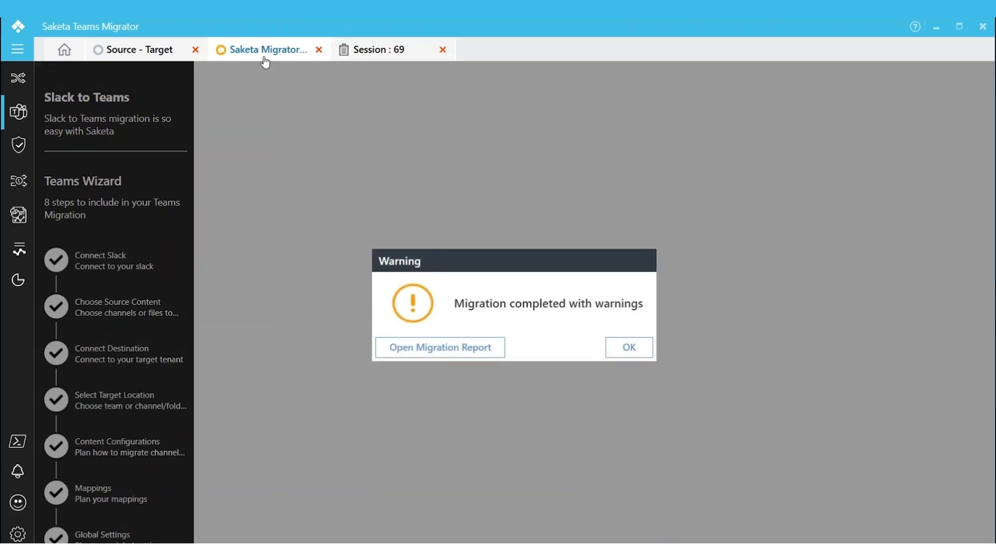
mouse_move(451, 332)
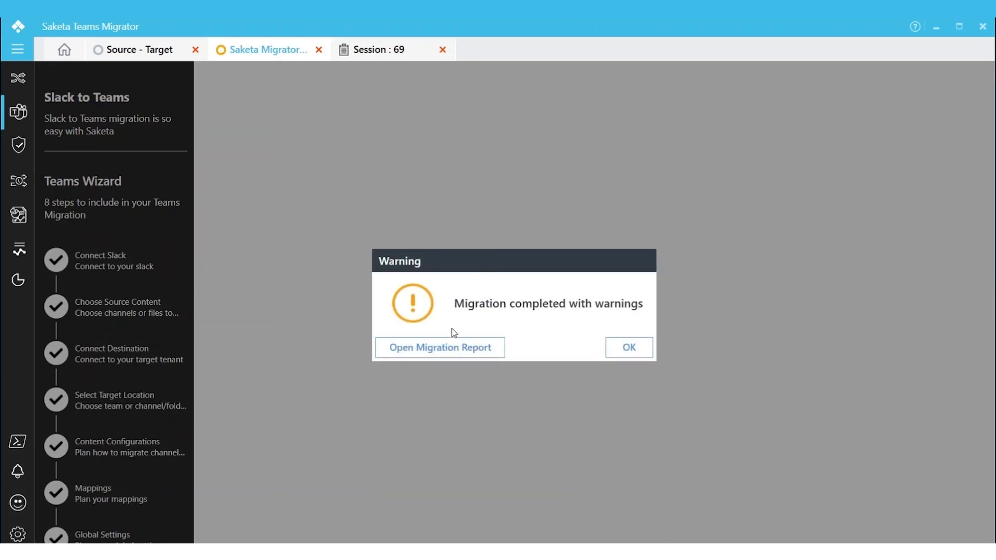
left_click(628, 347)
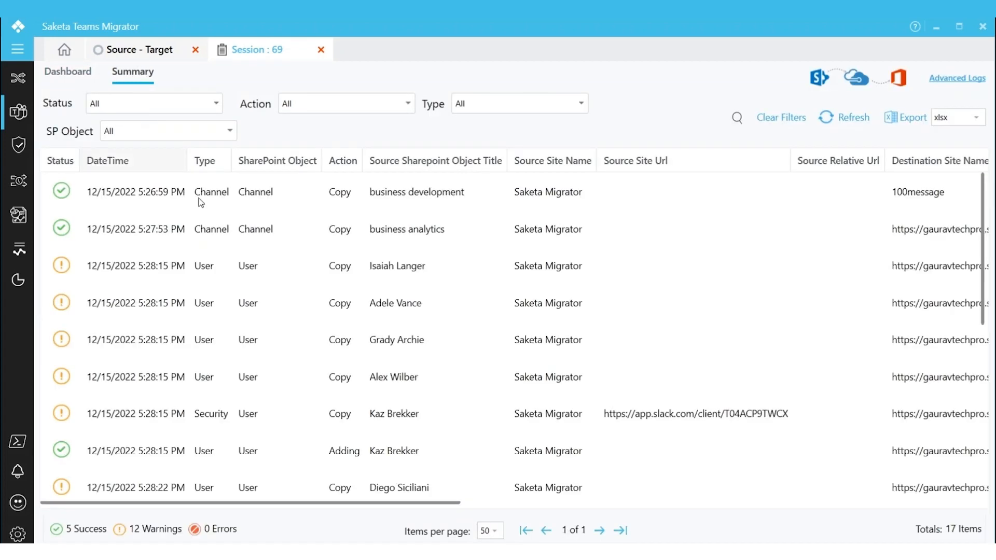
mouse_move(240, 232)
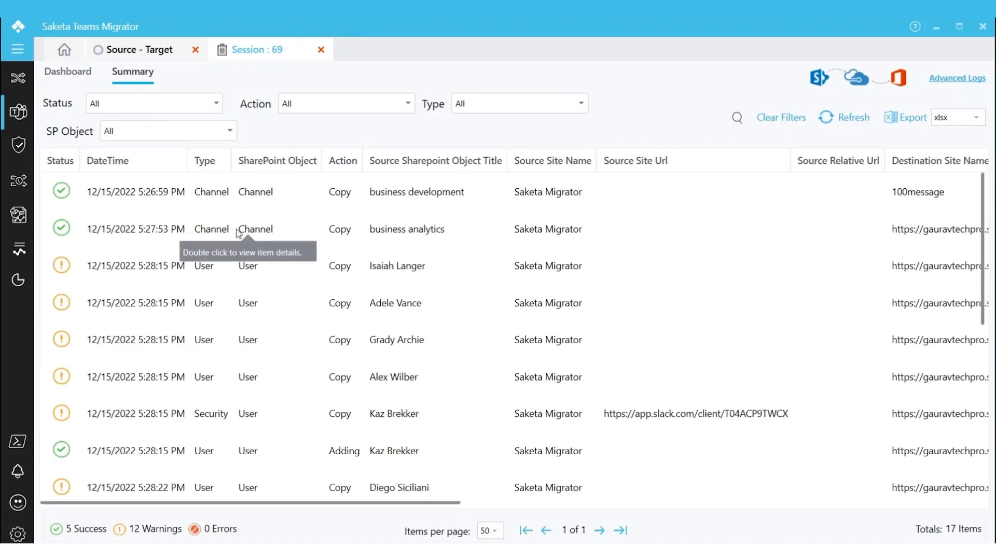